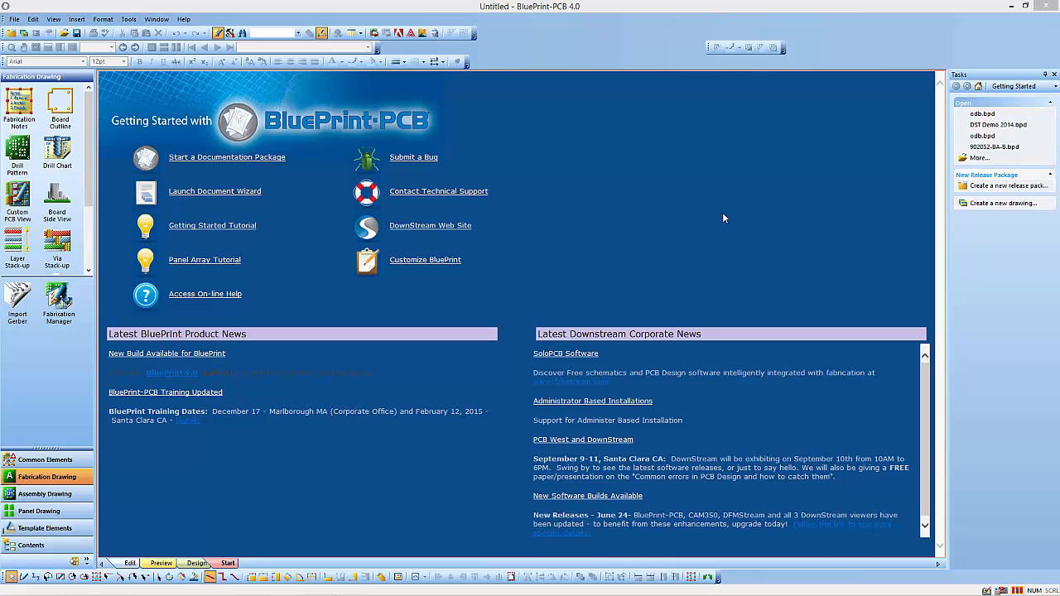
mouse_move(725, 218)
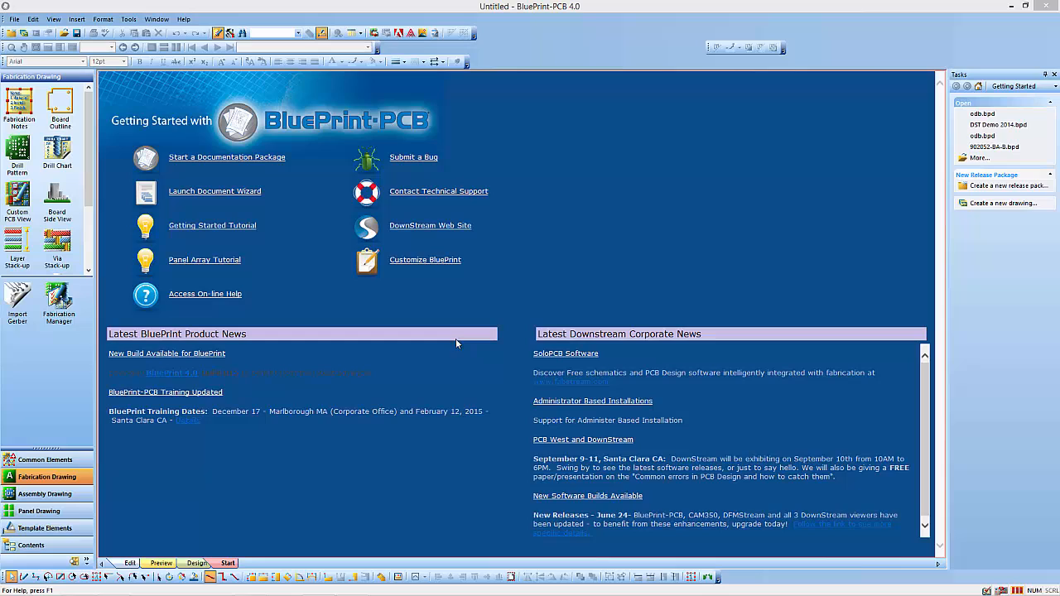
mouse_move(345, 275)
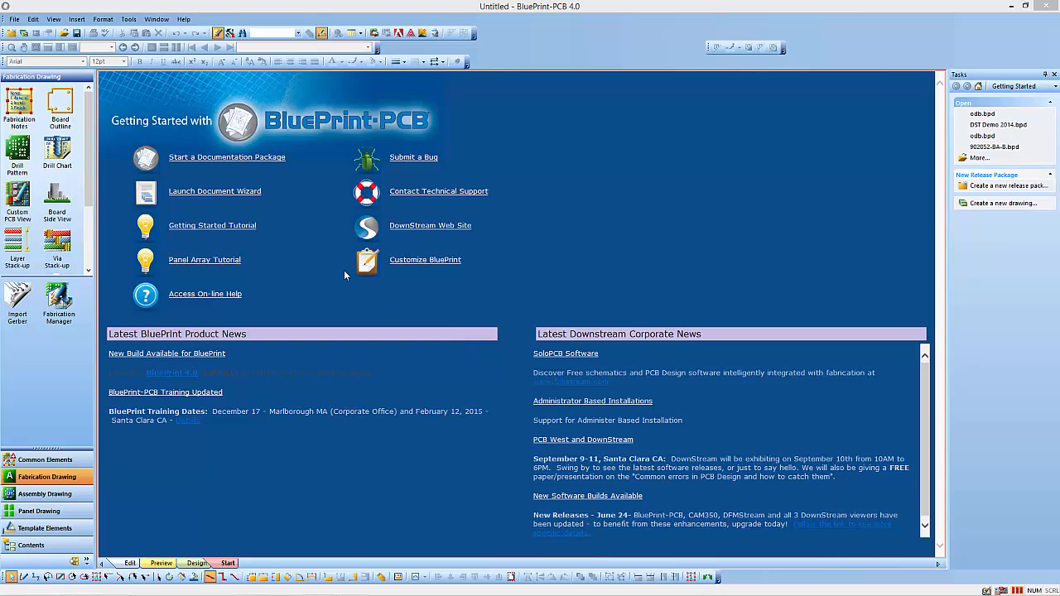
mouse_move(298, 243)
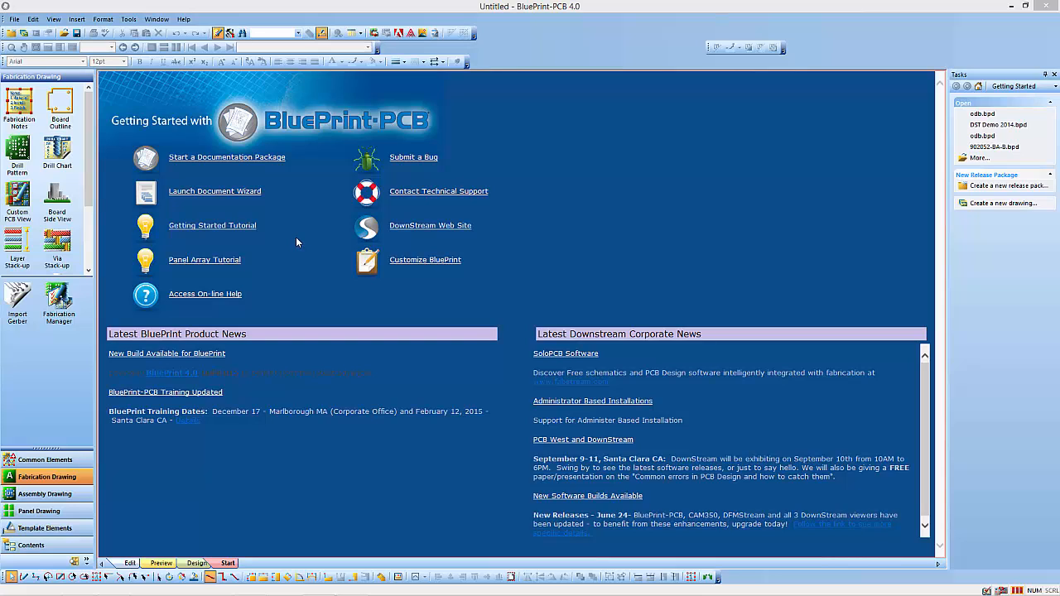
mouse_move(214, 191)
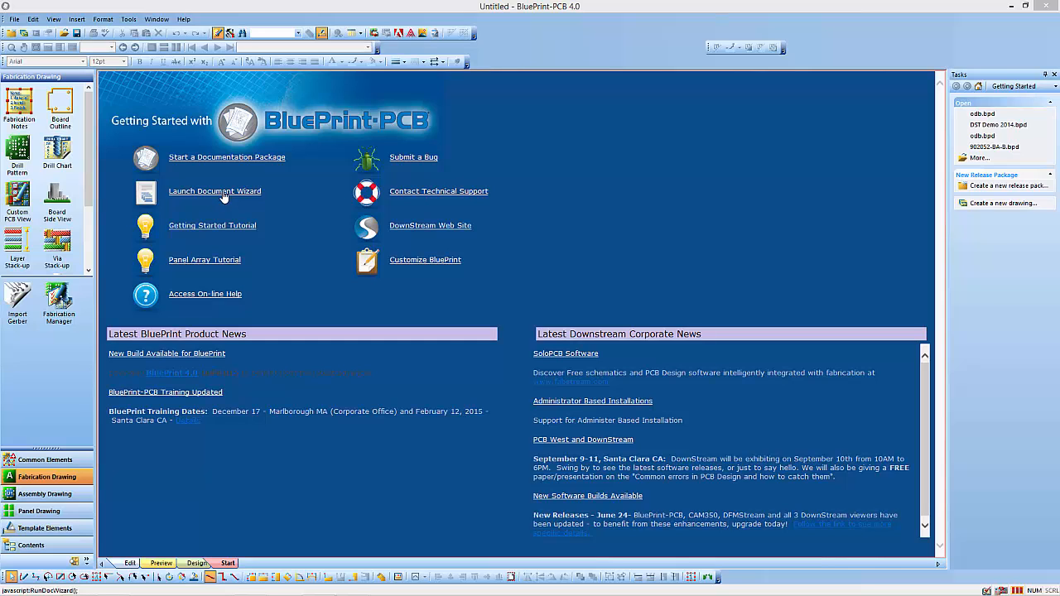
Launch the Document Wizard from the start page and get past its welcome page.
click(214, 192)
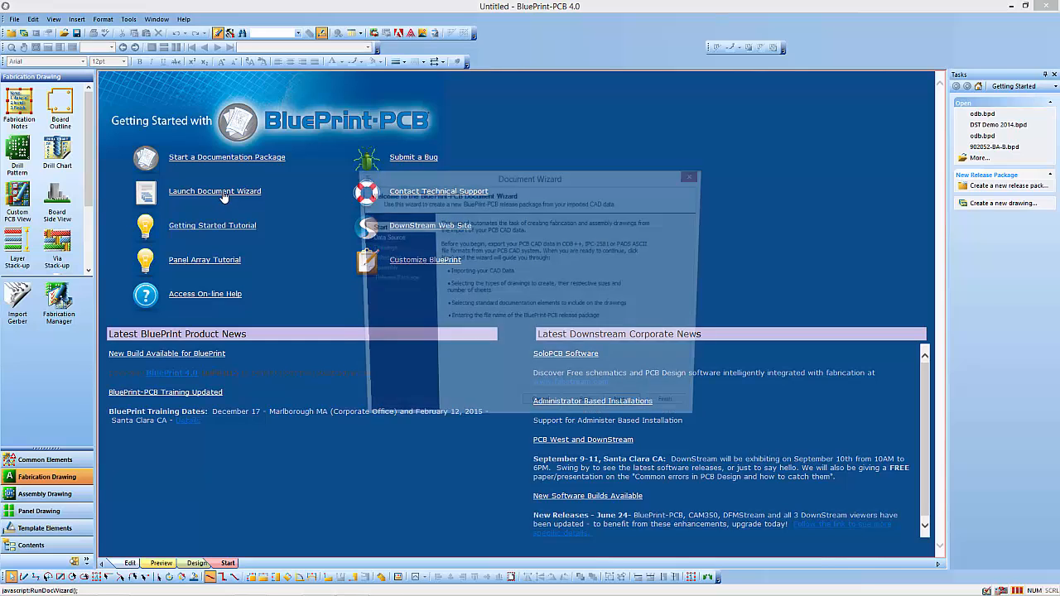
click(215, 192)
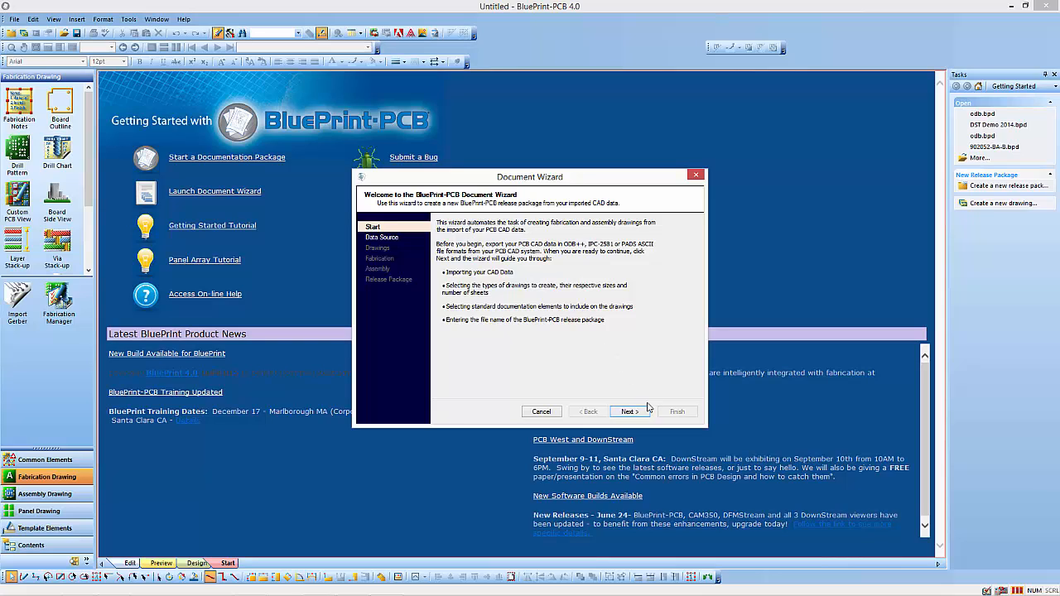
click(630, 411)
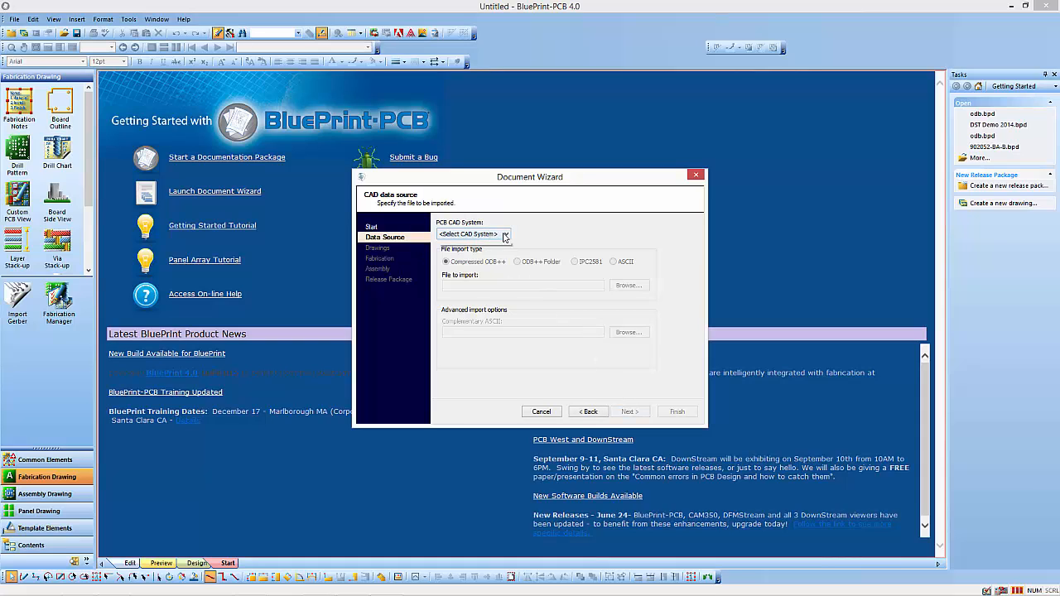
Choose Altium Designer with the odb ODB++ folder from altium demo as source.
click(505, 233)
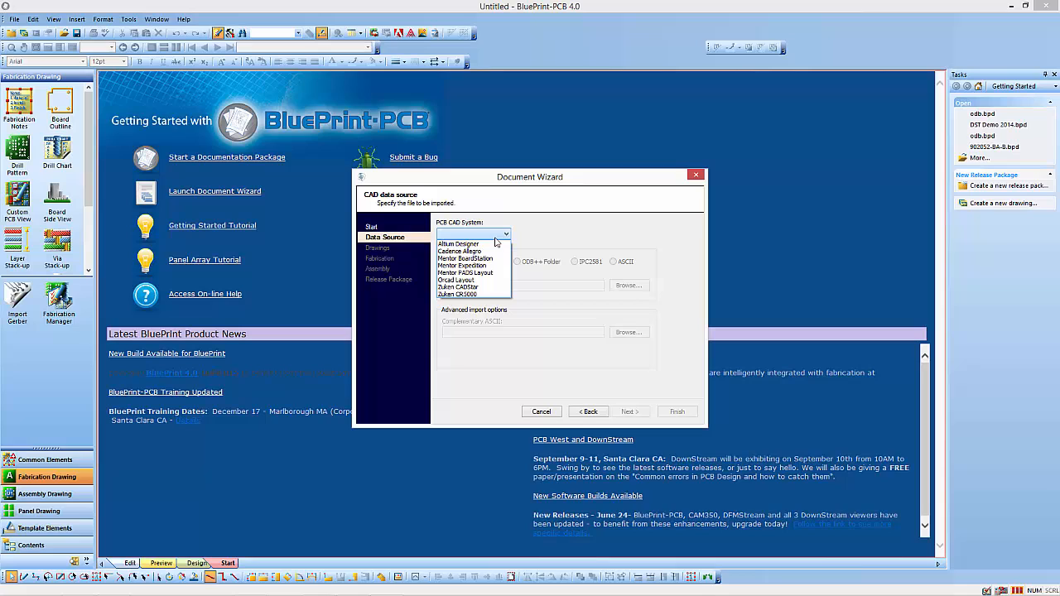
click(458, 243)
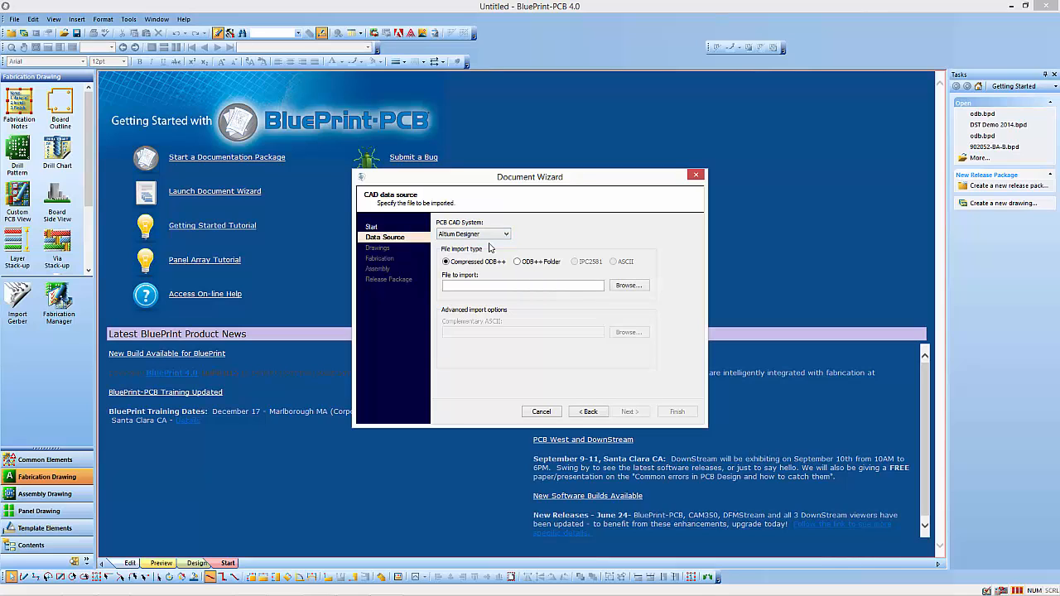
click(517, 261)
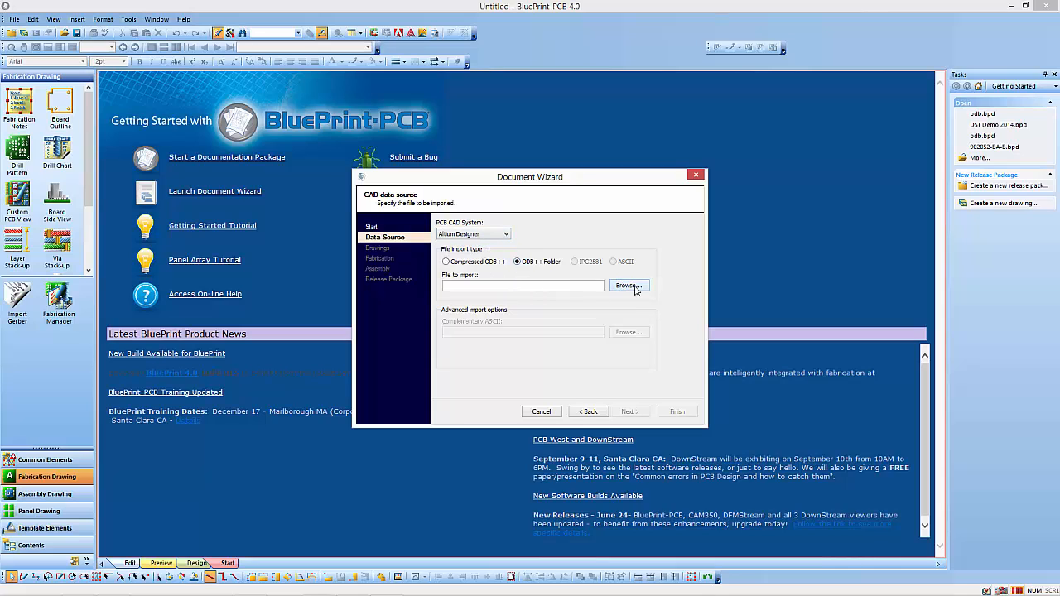
click(628, 285)
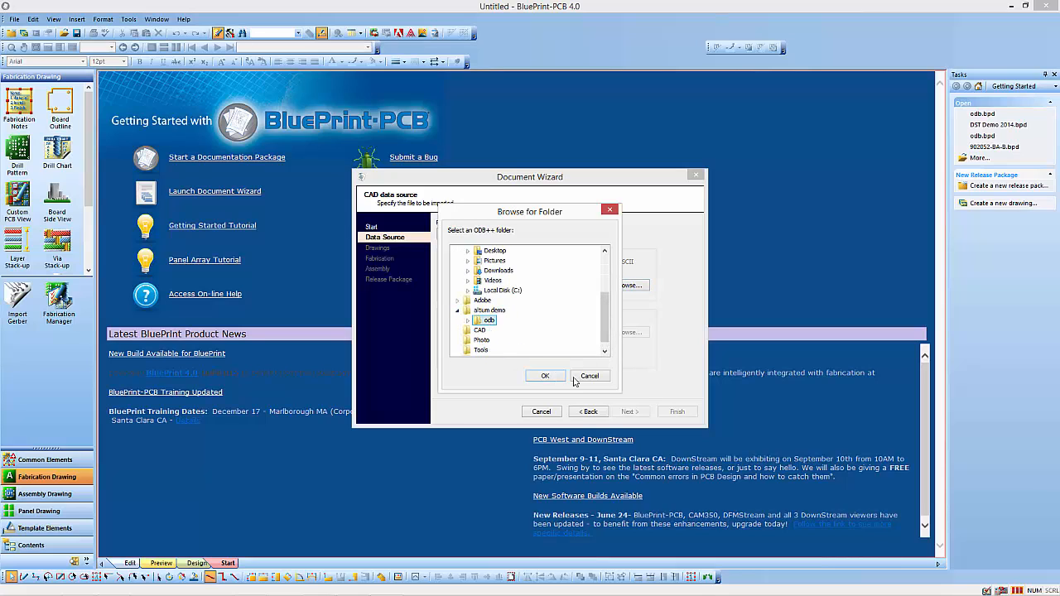
click(544, 375)
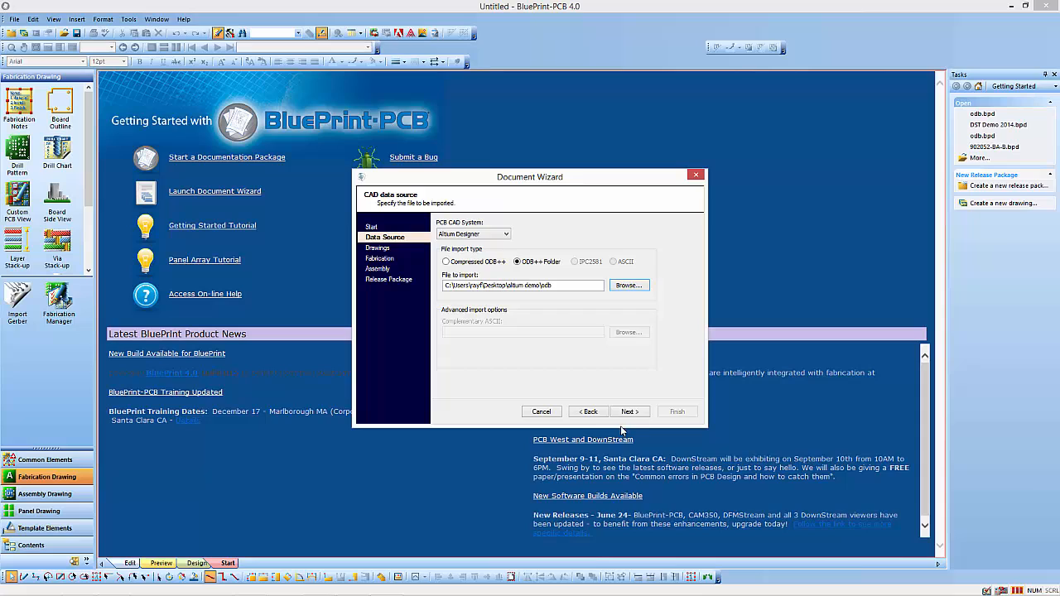
click(630, 411)
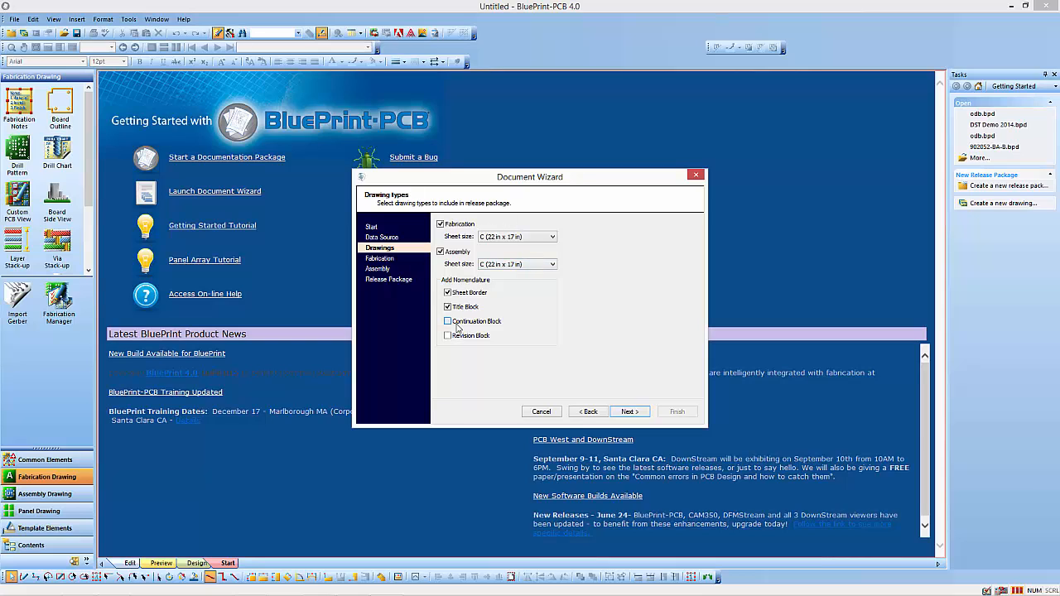
Accept the default drawing types and the fabrication sheet layout.
click(630, 412)
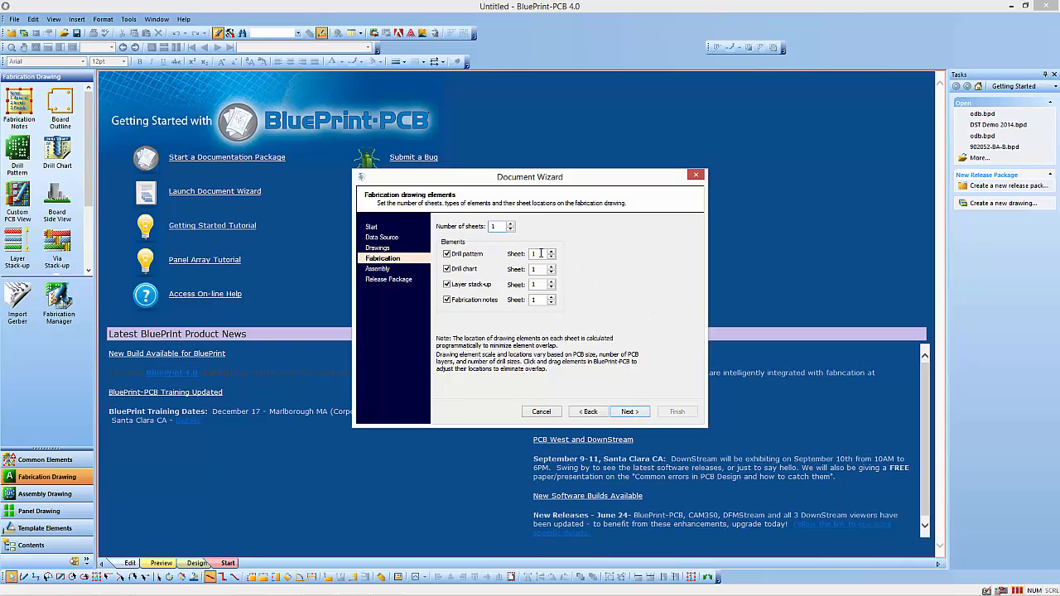
click(628, 412)
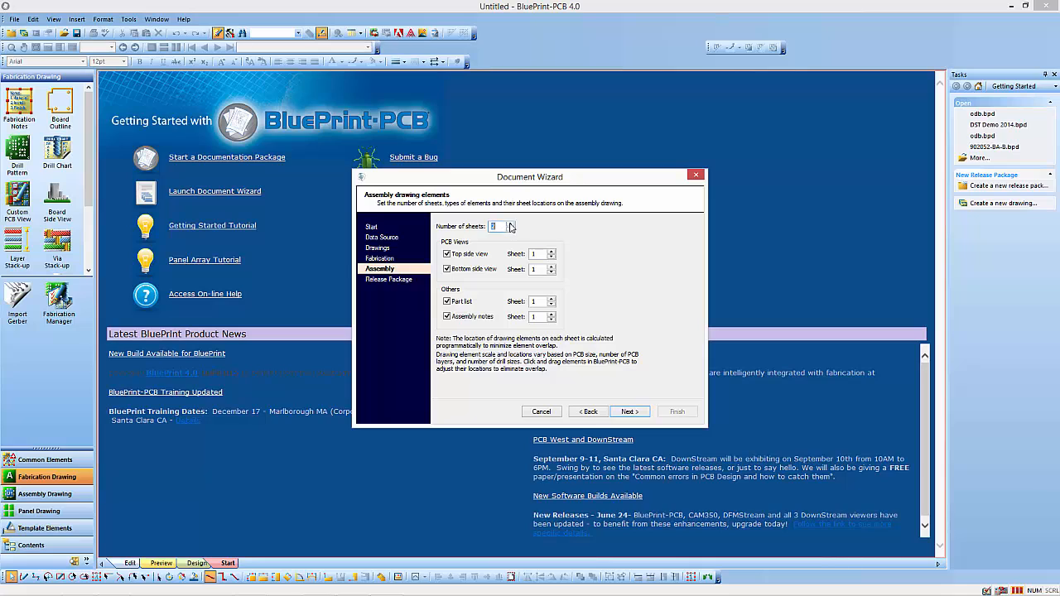
mouse_move(520, 300)
text(2)
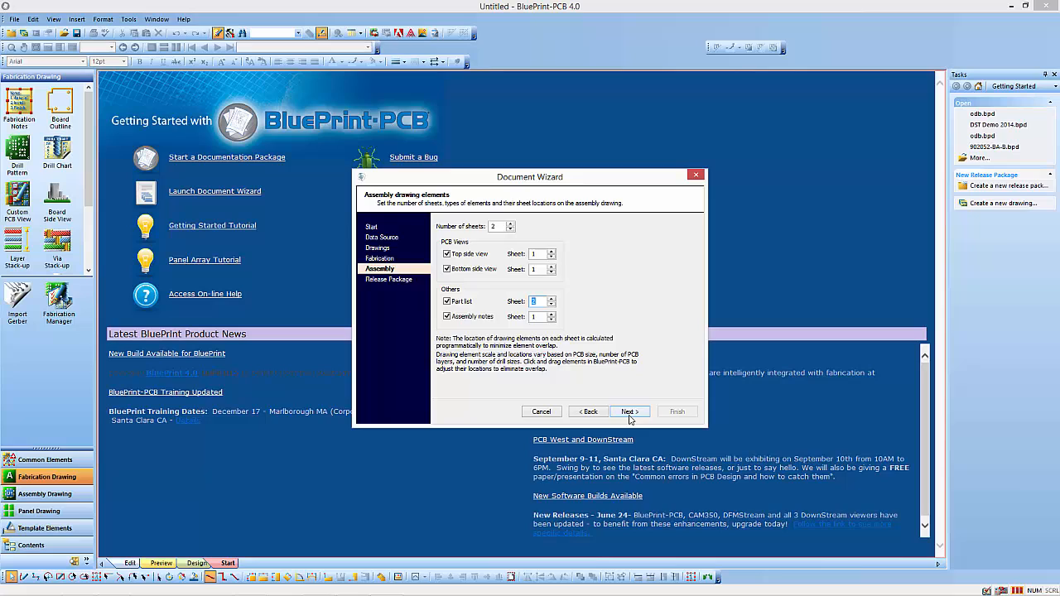
Keep the odb.bpd file name and generate the release package.
click(629, 412)
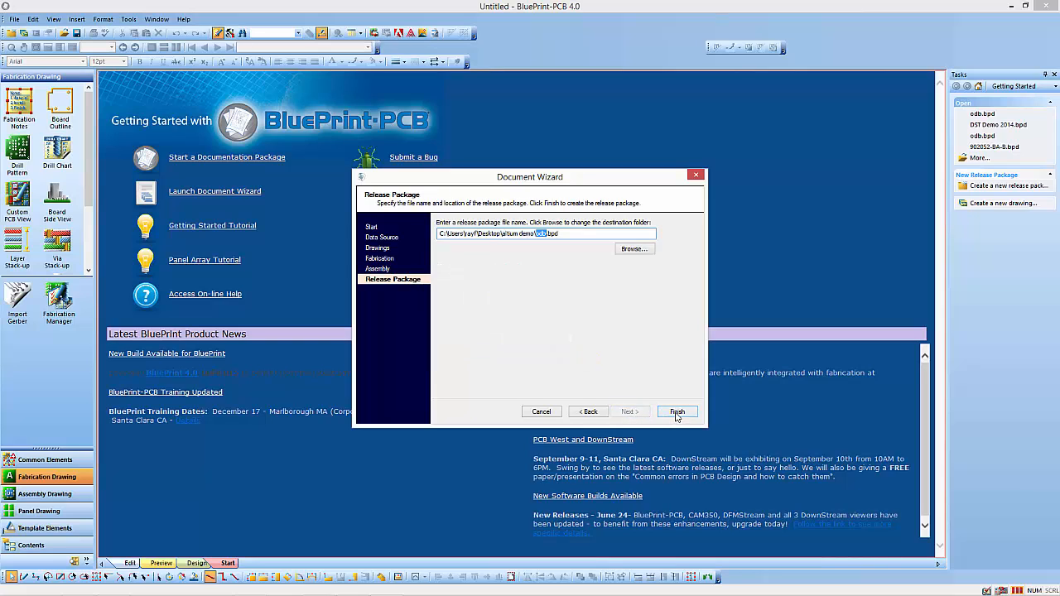
click(677, 412)
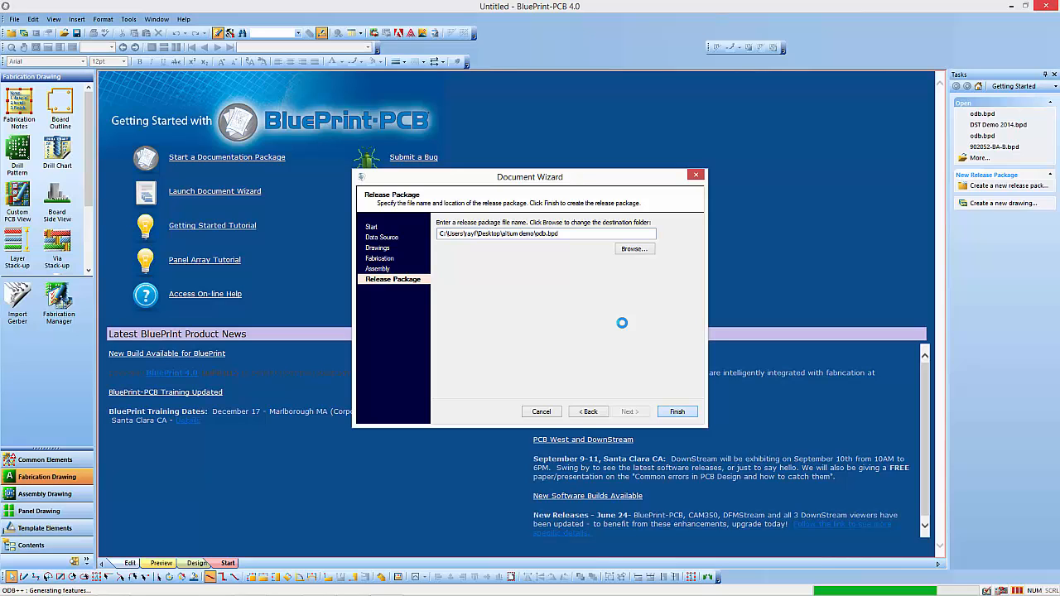
click(676, 411)
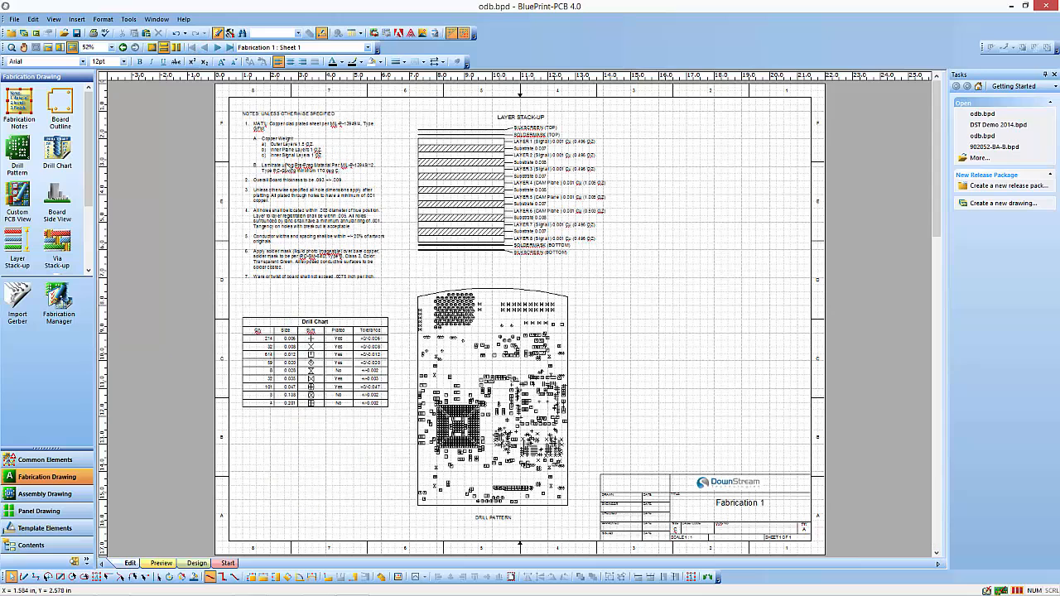
mouse_move(393, 197)
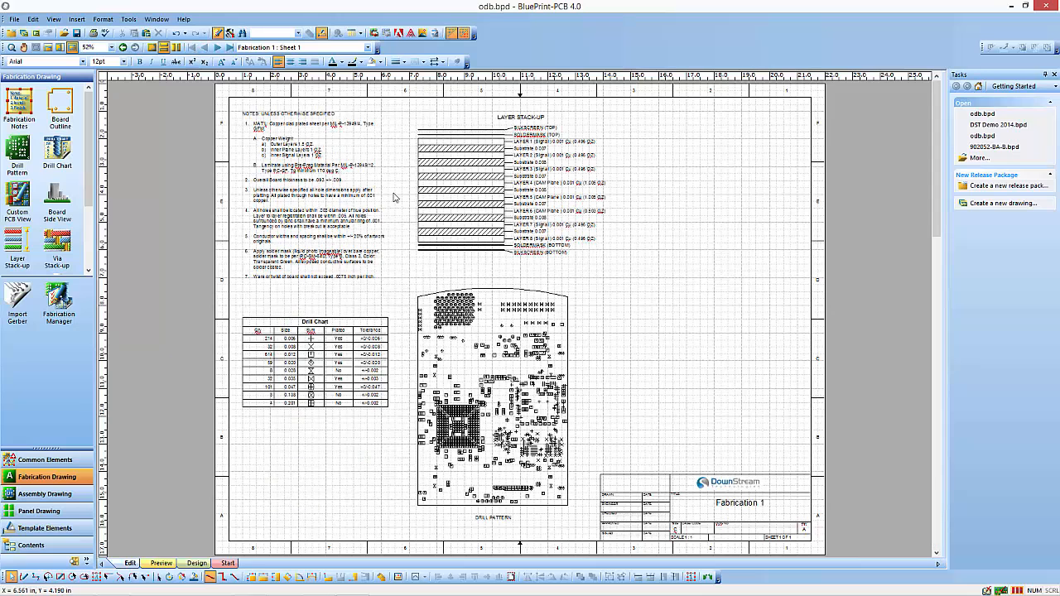
mouse_move(322, 236)
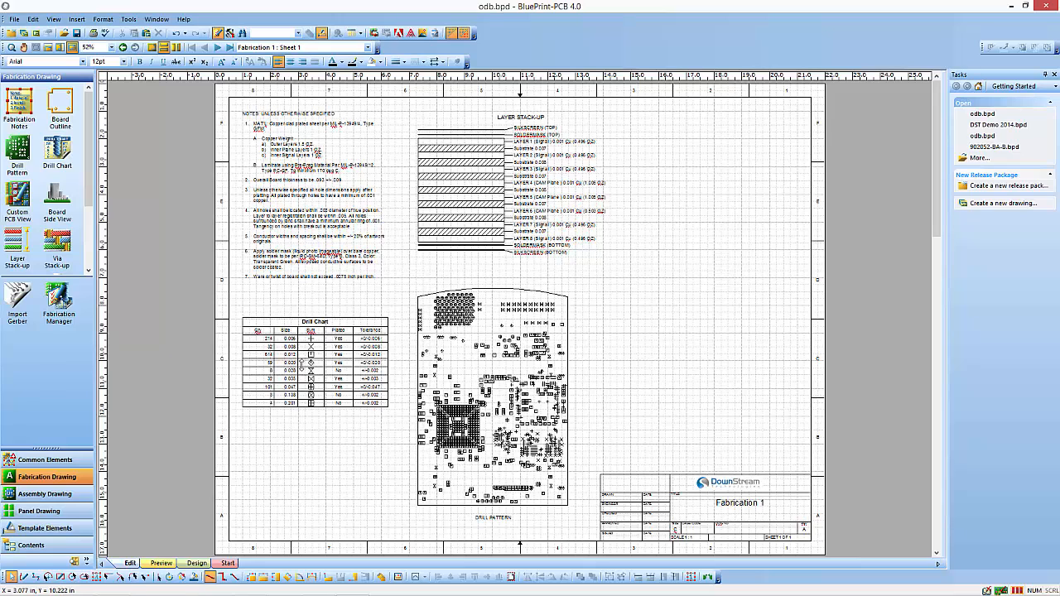
mouse_move(560, 181)
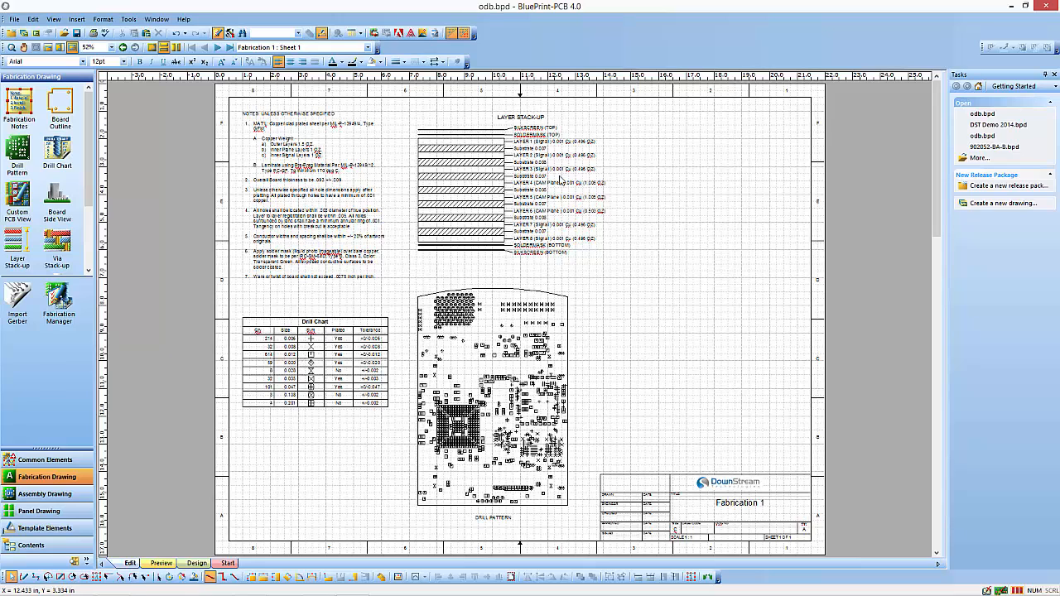
mouse_move(499, 256)
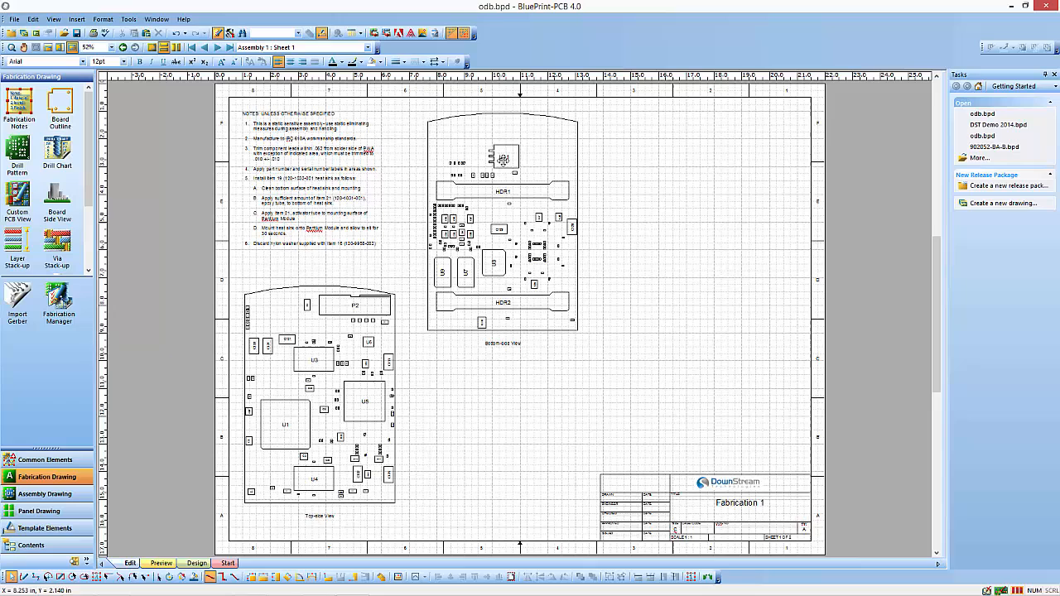
Show an Assembly 1 sheet picked from the toolbar's sheet dropdown.
click(364, 400)
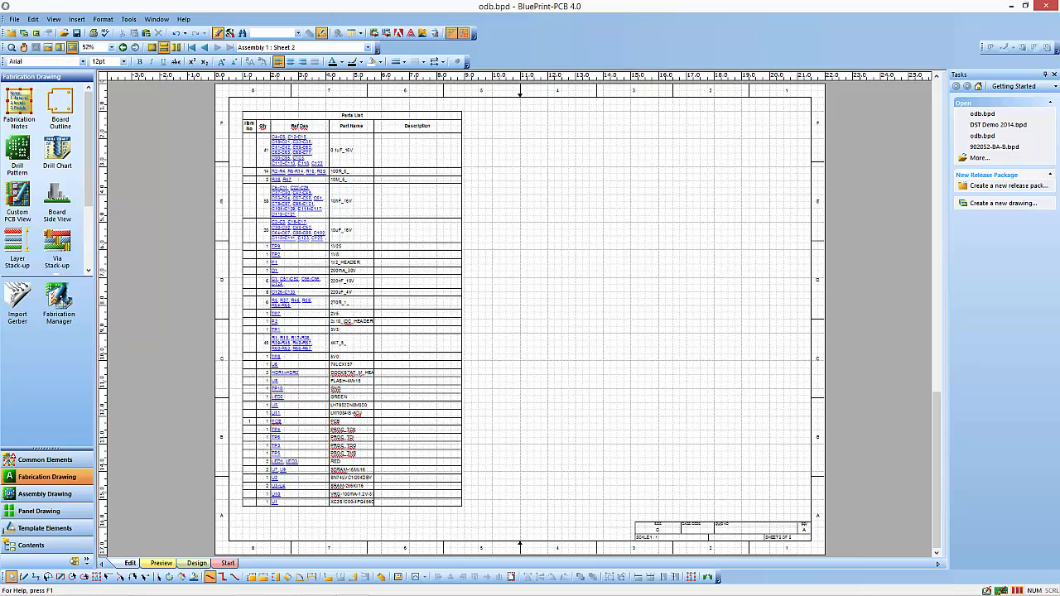
mouse_move(579, 361)
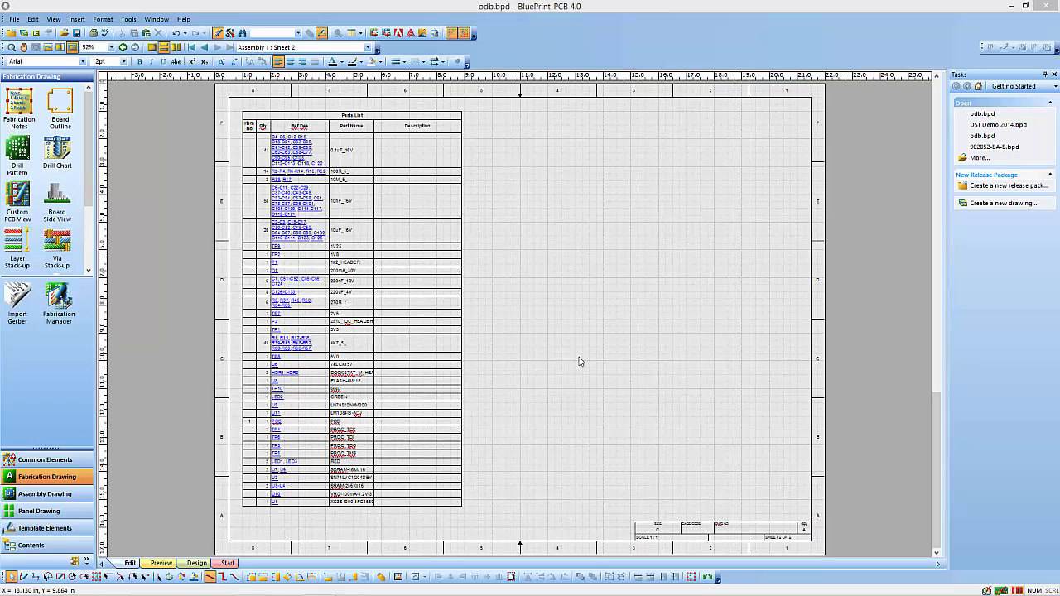
mouse_move(701, 236)
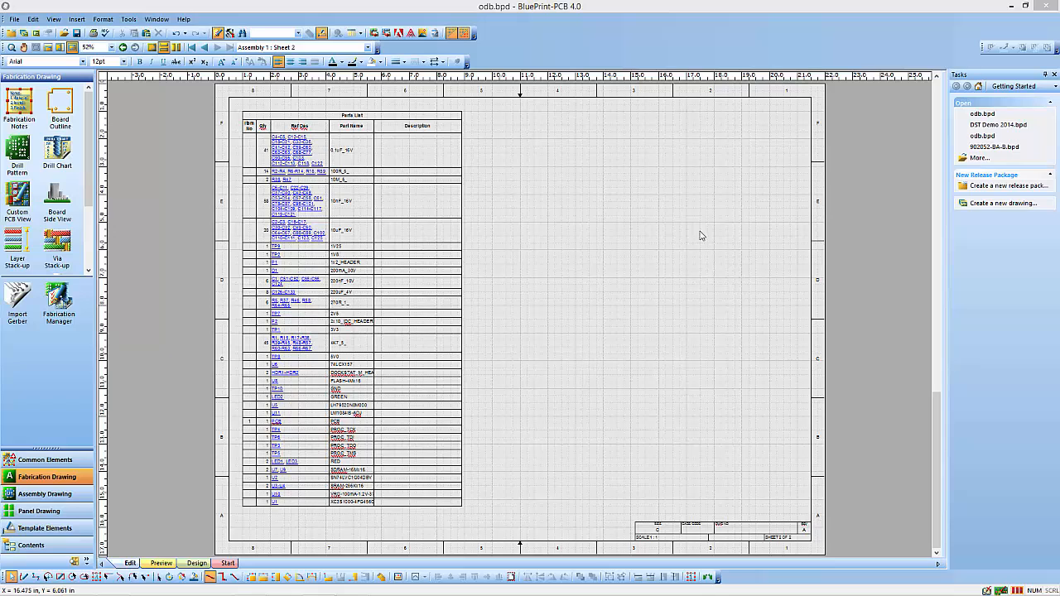
mouse_move(701, 98)
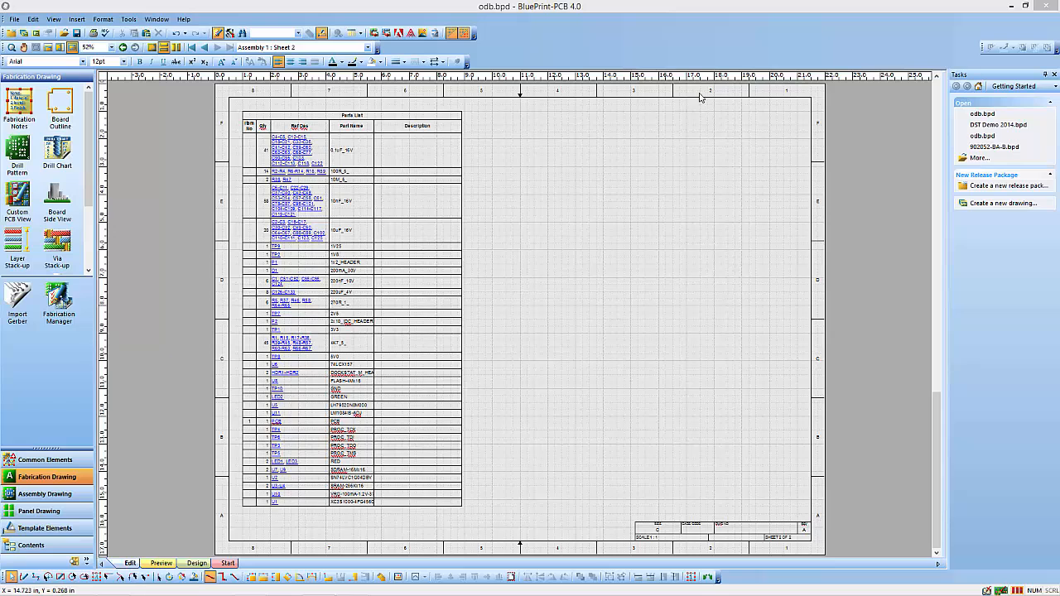
mouse_move(814, 102)
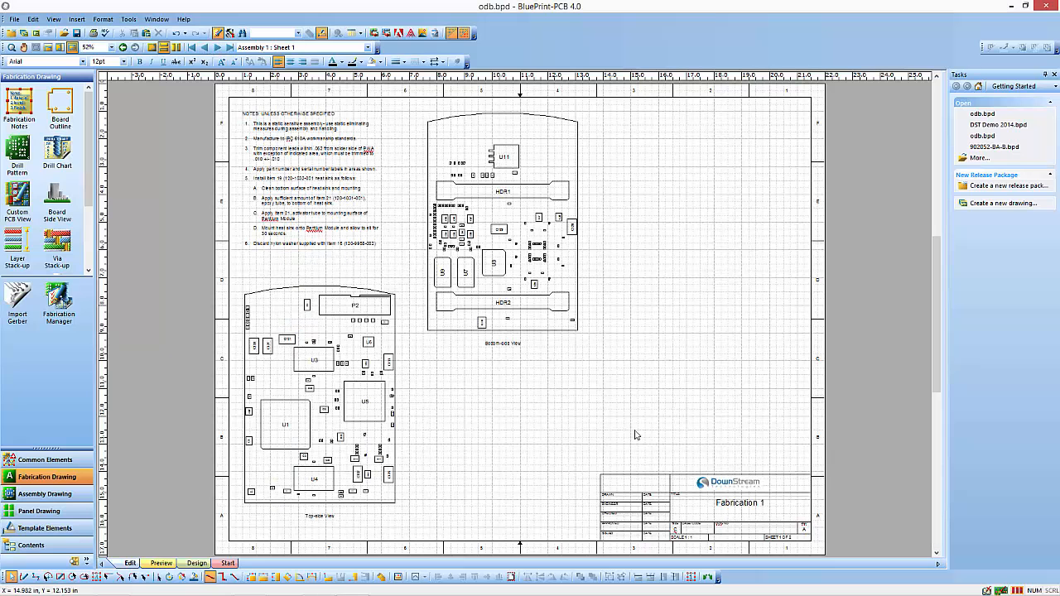
mouse_move(662, 474)
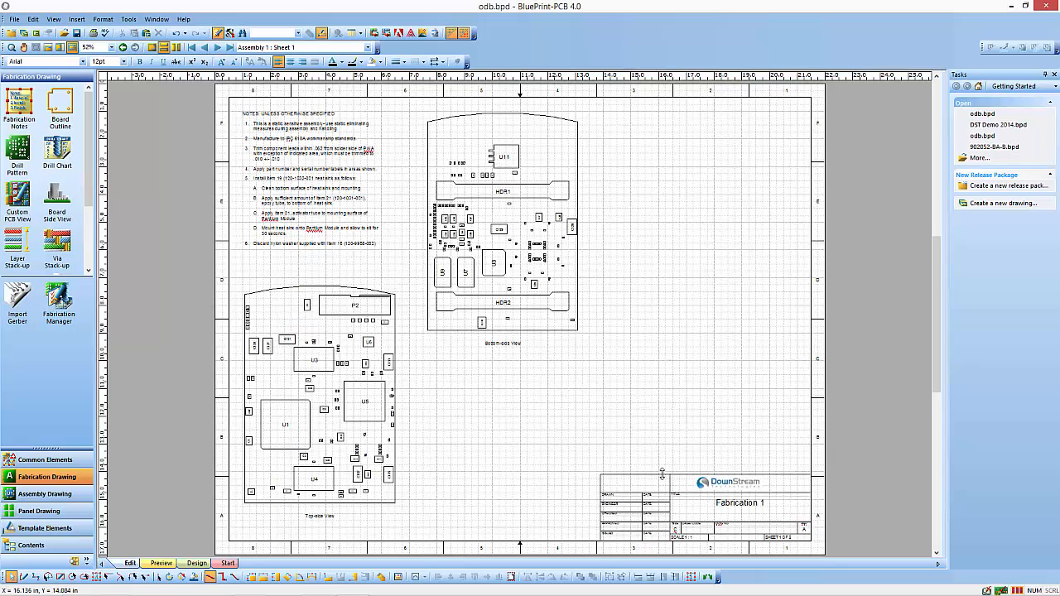